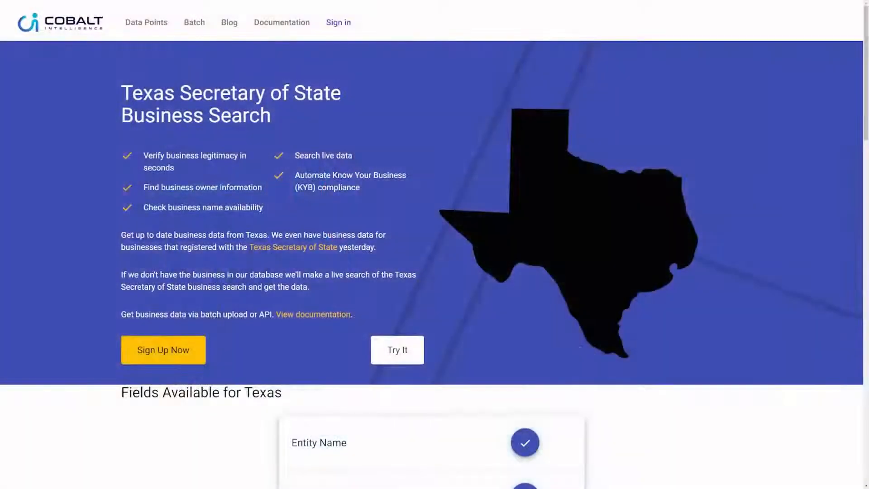
Bring up the Texas Comptroller Taxable Entity Search page.
{"action": "scroll", "scroll_direction": "down", "scroll_amount": 3}
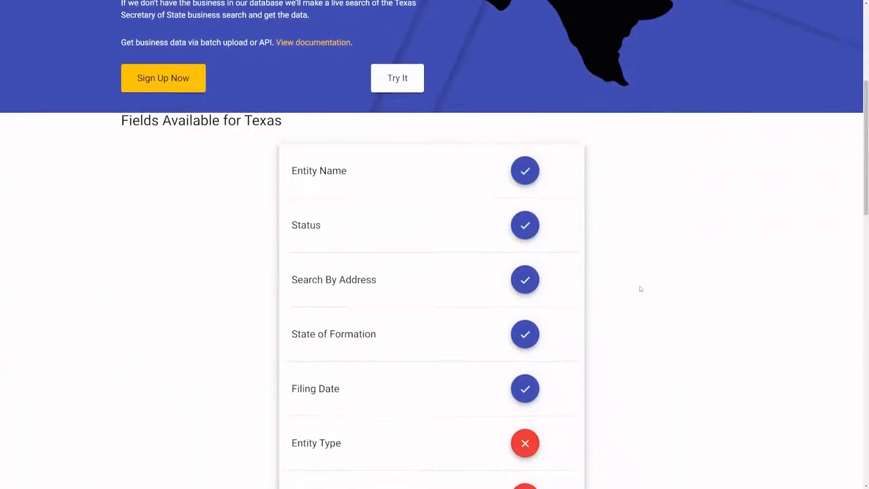
{"action": "scroll", "scroll_direction": "down", "scroll_amount": 3}
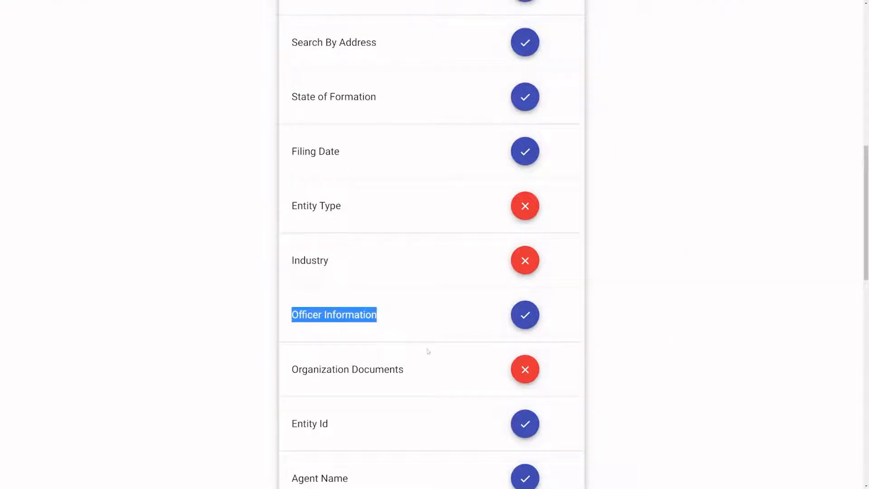
{"action": "scroll", "scroll_direction": "down", "scroll_amount": 3}
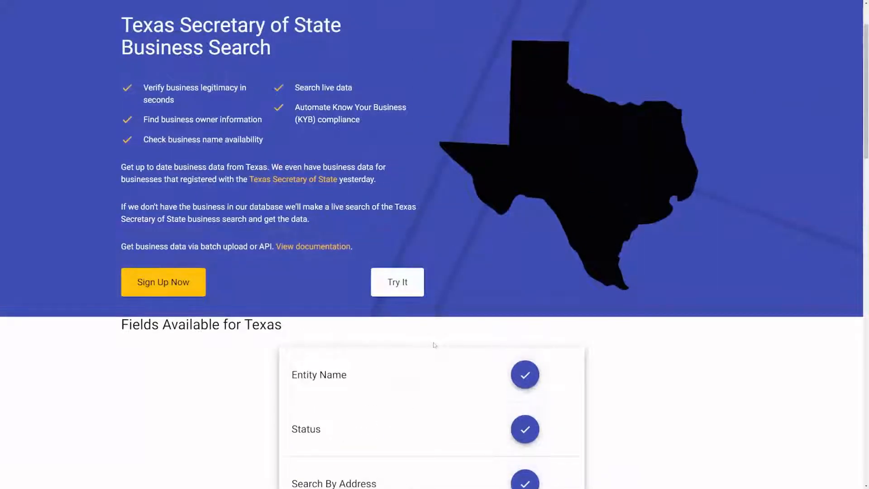
{"action": "left_click", "coordinate": [396, 282]}
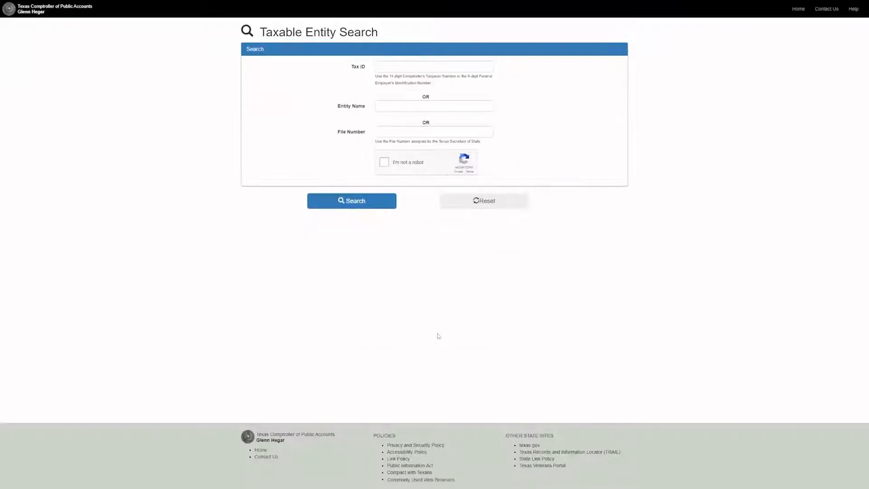
{"action": "mouse_move", "coordinate": [99, 148]}
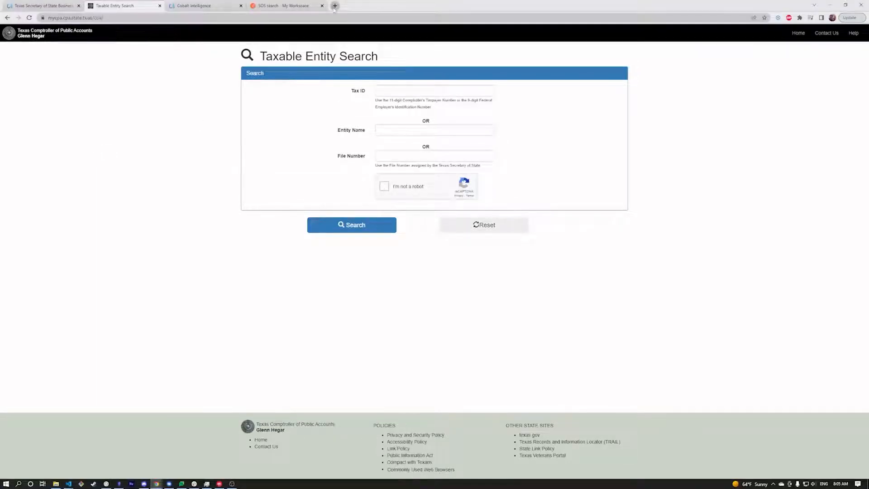
Check the Google results and SOSDirect page, then return to the Taxable Entity Search.
{"action": "left_click", "coordinate": [334, 6]}
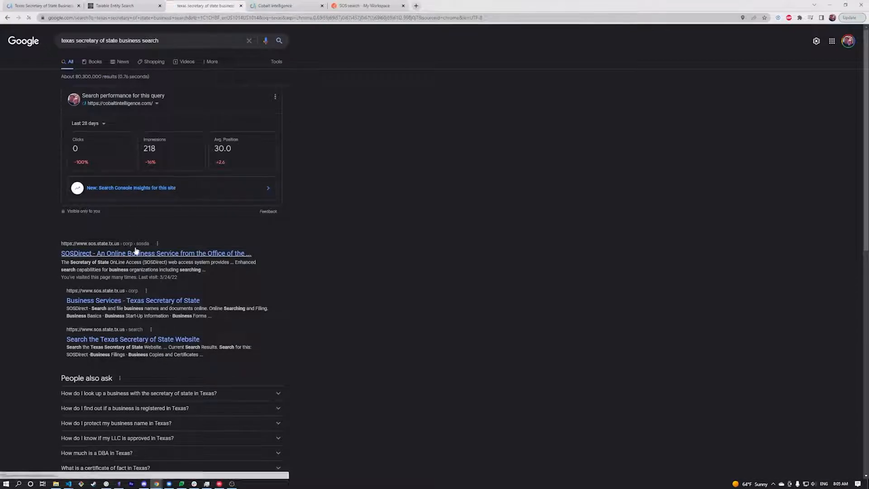
{"action": "left_click", "coordinate": [155, 253]}
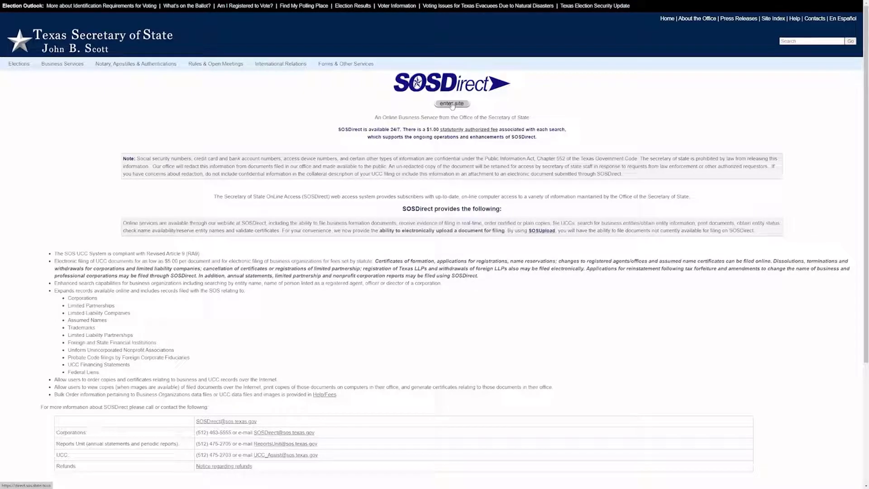
{"action": "left_click", "coordinate": [451, 104]}
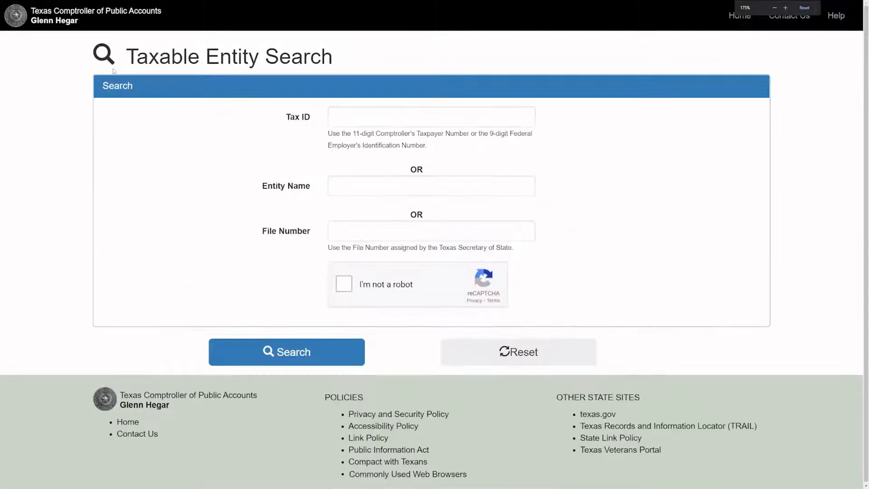
Search entity name 'donuts' and review the 42 matching results, including DONUTS A LA MODE INC.
{"action": "left_click", "coordinate": [431, 186]}
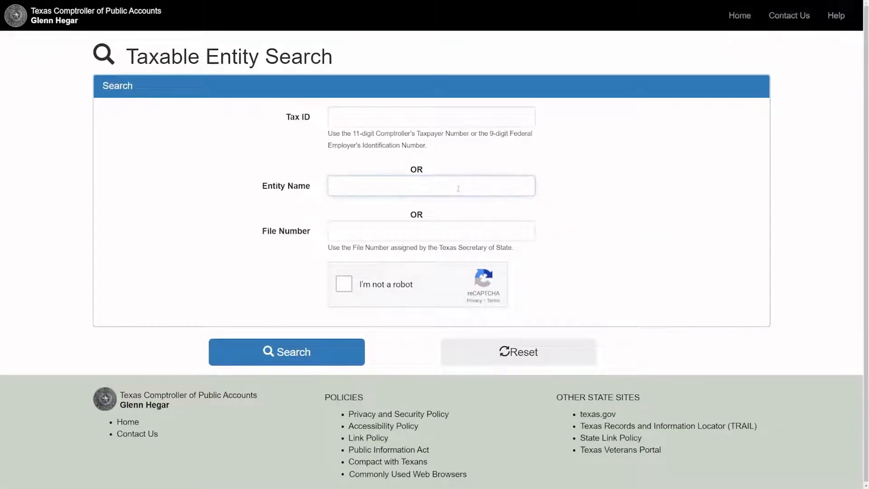
{"action": "type", "text": "pizza"}
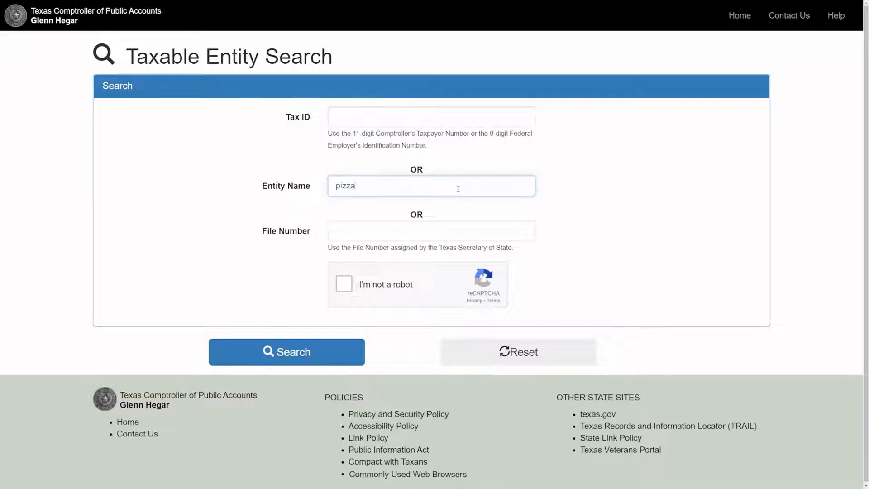
{"action": "type", "text": "donuts"}
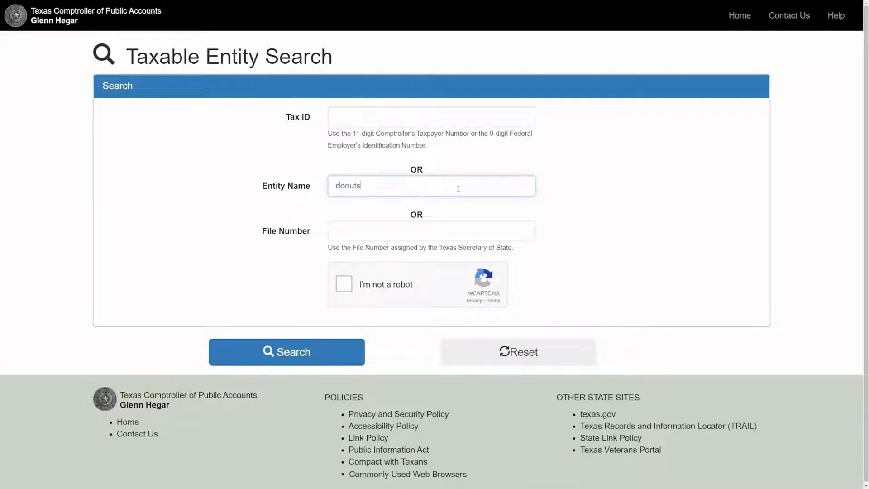
{"action": "left_click", "coordinate": [287, 351]}
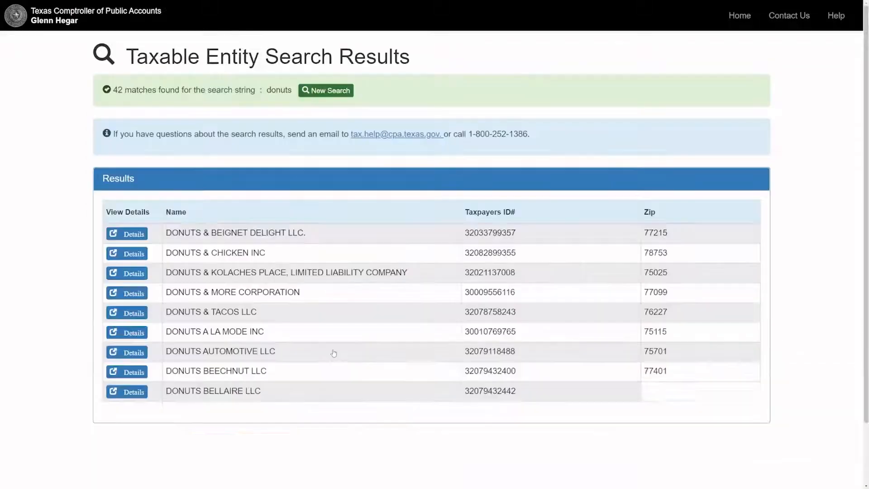
{"action": "scroll", "scroll_direction": "down", "scroll_amount": 3}
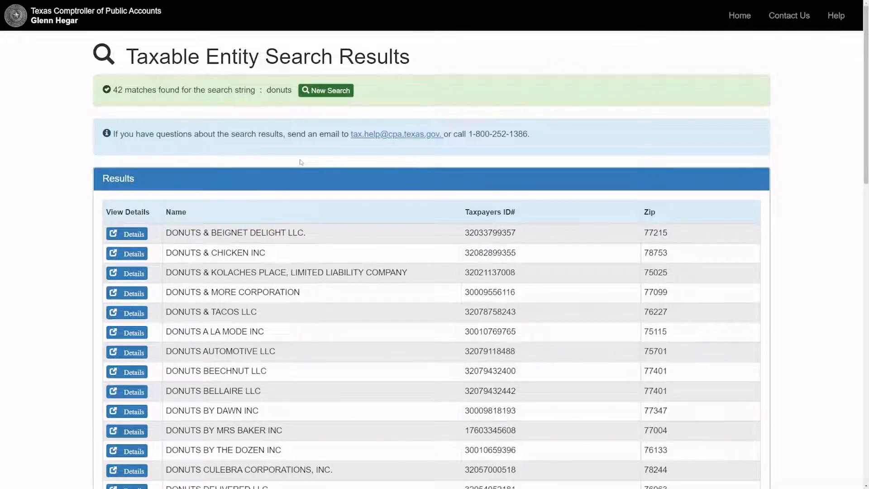
{"action": "scroll", "scroll_direction": "down", "scroll_amount": 3}
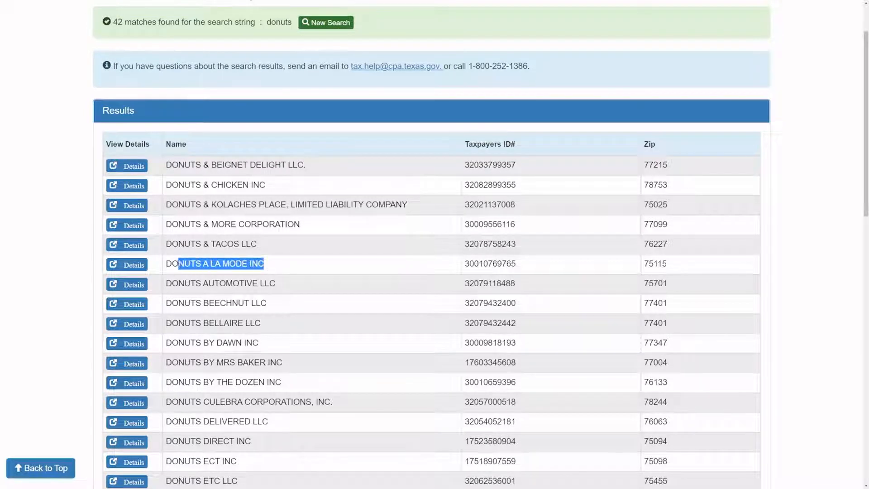
Review franchise tax details and Public Information Report for DONUTS A LA MODE INC.
{"action": "left_click", "coordinate": [126, 264]}
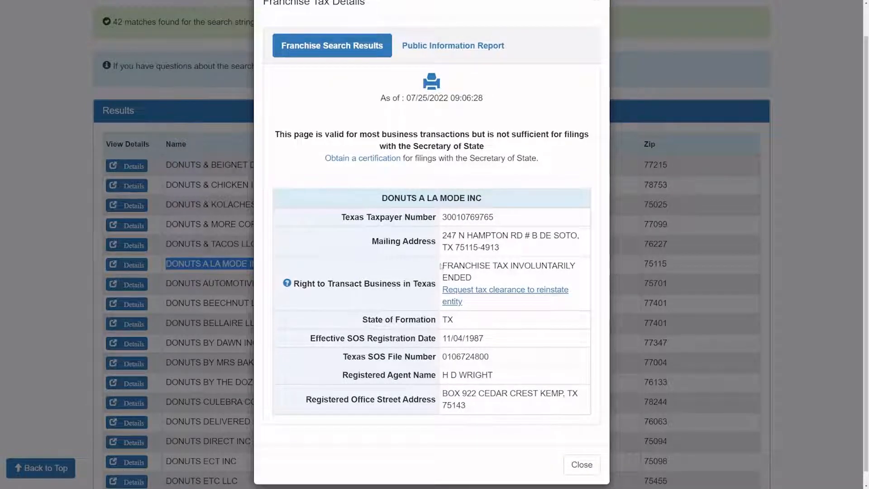
{"action": "left_click_drag", "start_coordinate": [443, 265], "coordinate": [470, 277]}
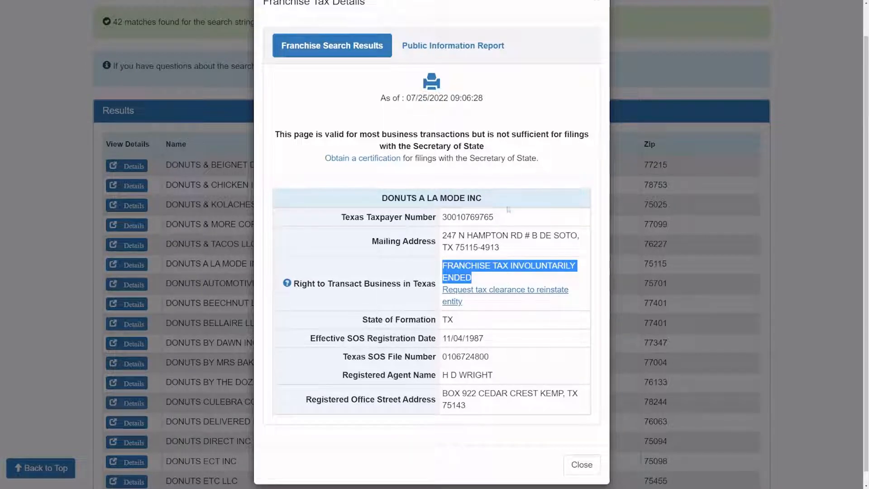
{"action": "left_click", "coordinate": [453, 46]}
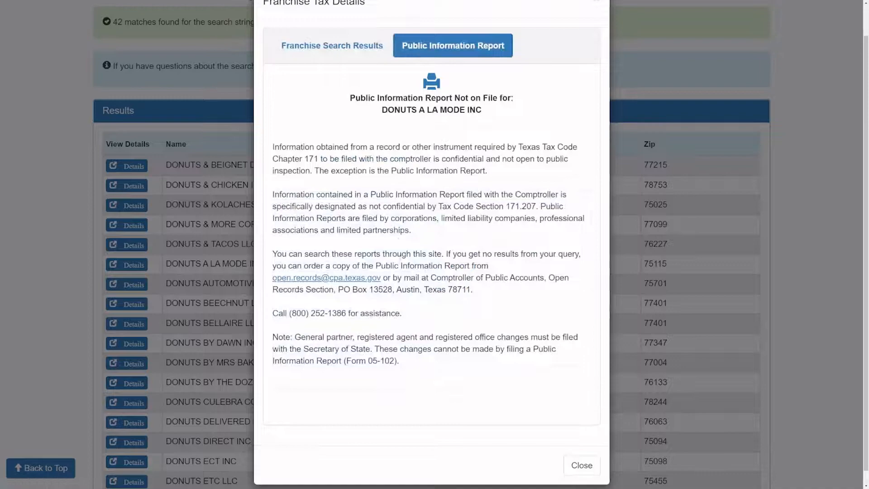
{"action": "left_click", "coordinate": [581, 465]}
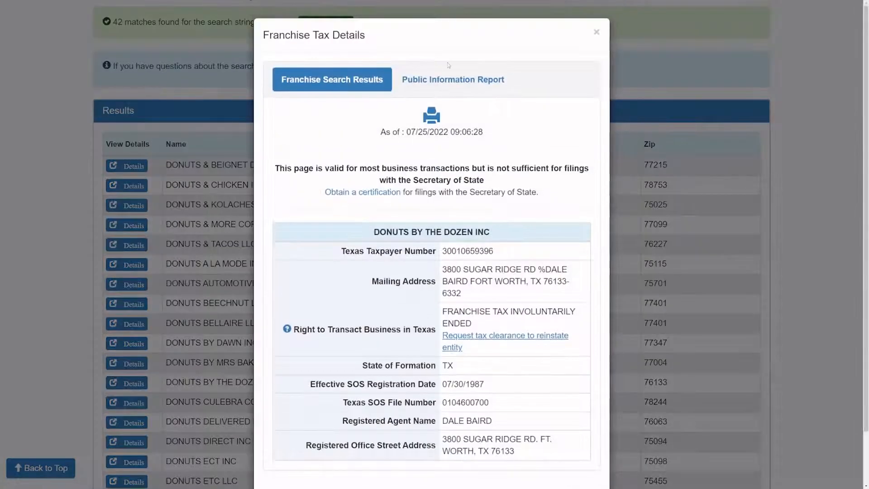
{"action": "left_click", "coordinate": [596, 32]}
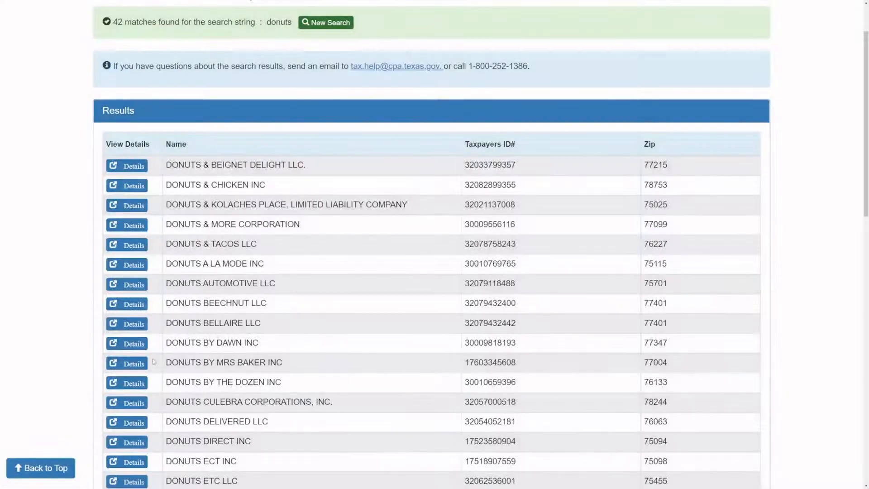
Check details for DONUTS BY MRS BAKER INC, DONUTS DIRECT INC and DONUTS INC., then return to the results.
{"action": "left_click", "coordinate": [127, 363]}
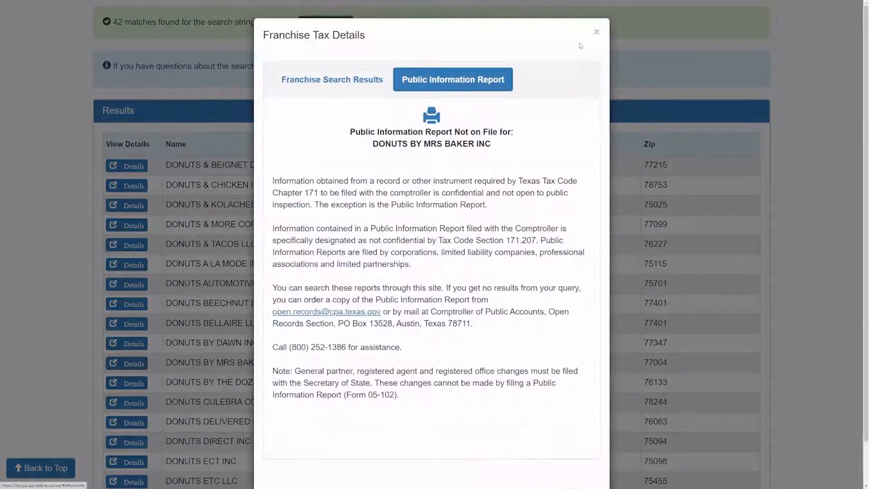
{"action": "left_click", "coordinate": [596, 32]}
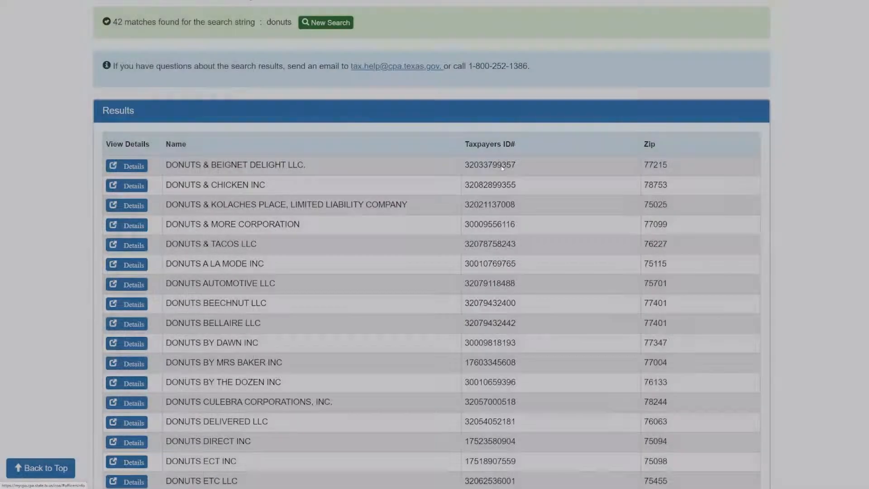
{"action": "left_click", "coordinate": [133, 440]}
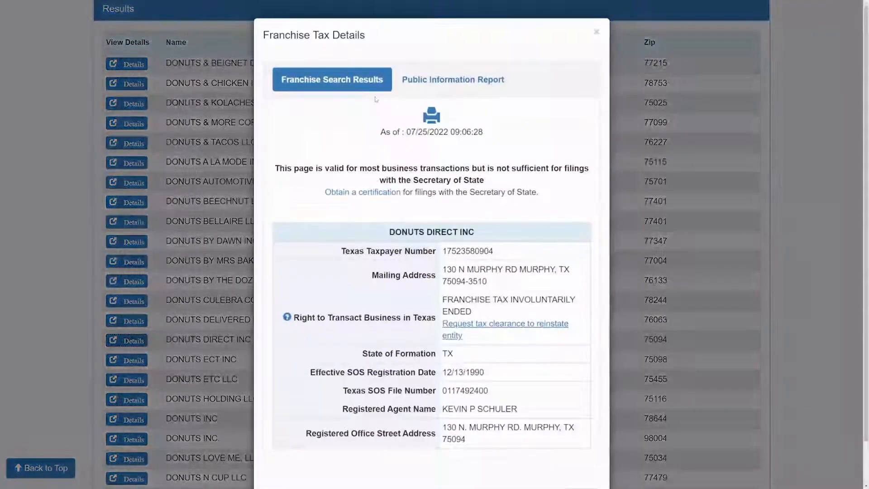
{"action": "left_click", "coordinate": [595, 31]}
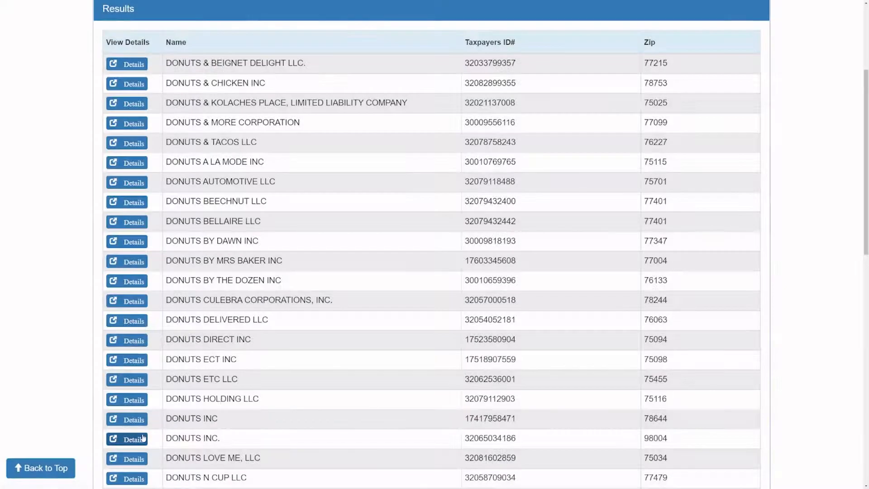
{"action": "left_click", "coordinate": [127, 439]}
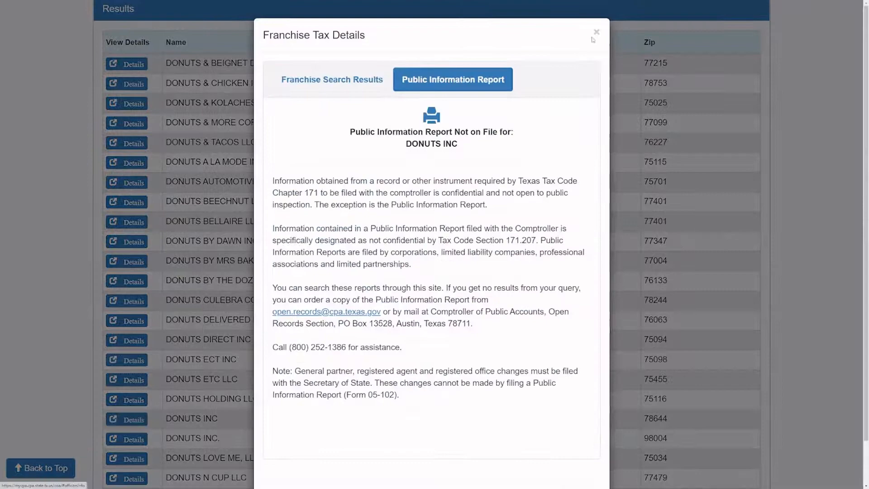
{"action": "left_click", "coordinate": [597, 32]}
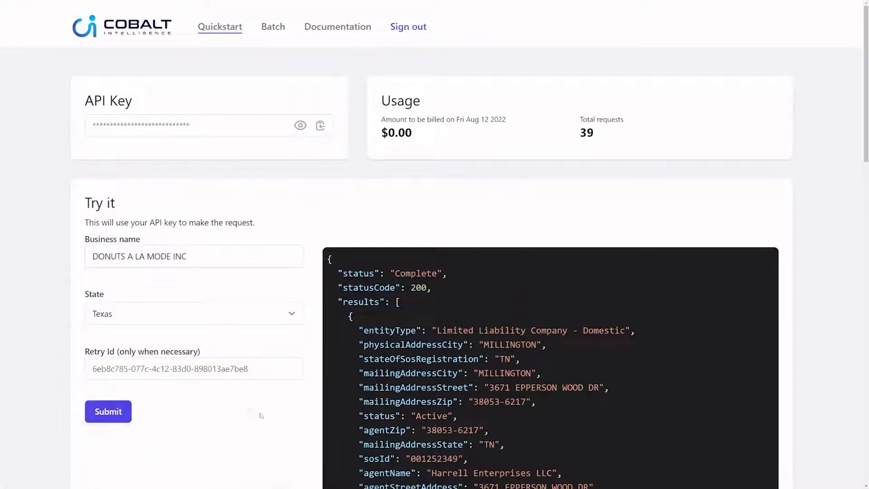
Submit the Texas lookup for DONUTS A LA MODE INC and rerun it with the returned retry id.
{"action": "left_click", "coordinate": [108, 411]}
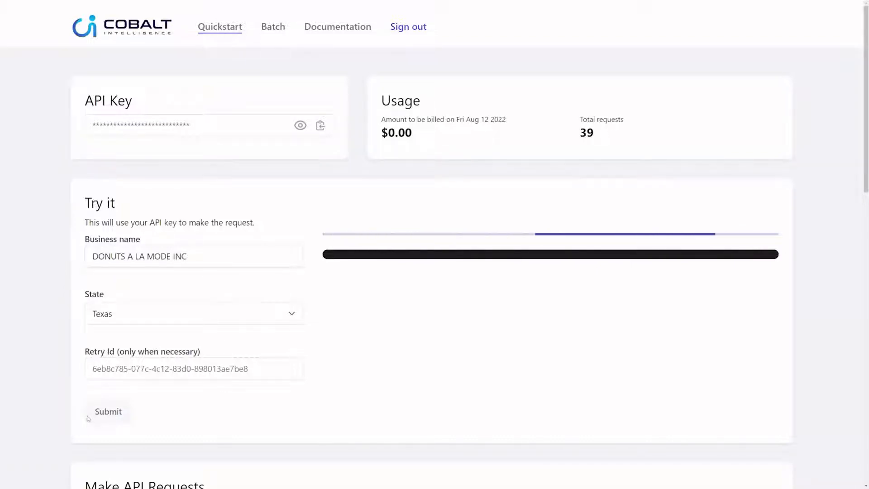
{"action": "left_click", "coordinate": [107, 411]}
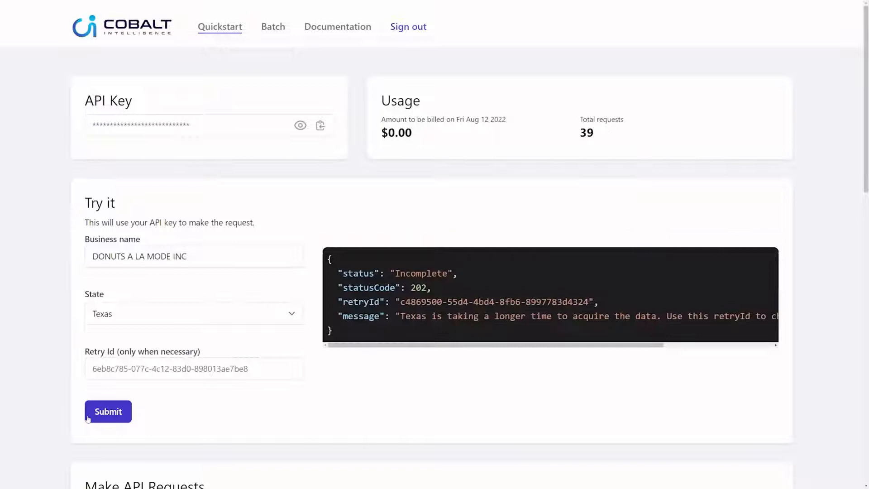
{"action": "double_click", "coordinate": [361, 302]}
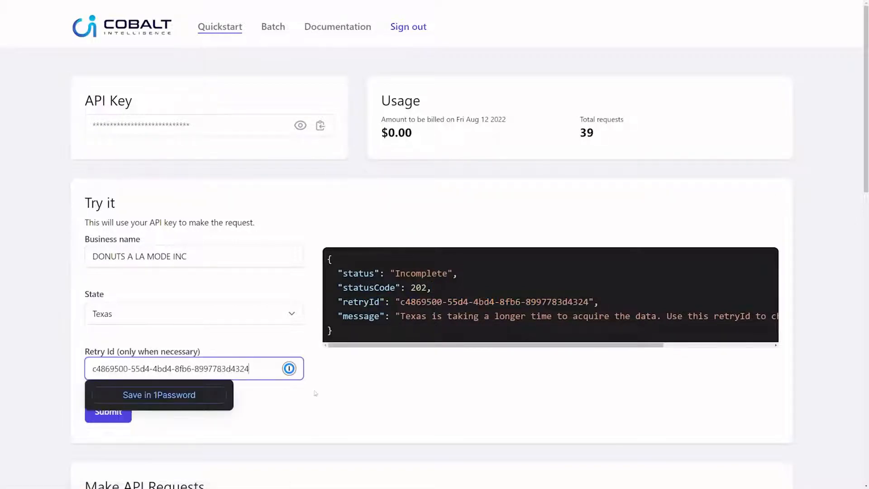
{"action": "left_click", "coordinate": [108, 411]}
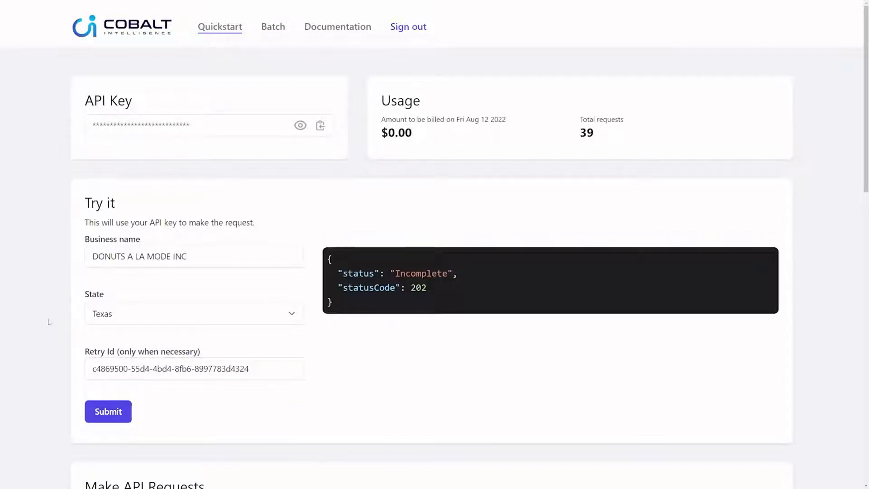
{"action": "left_click", "coordinate": [108, 410]}
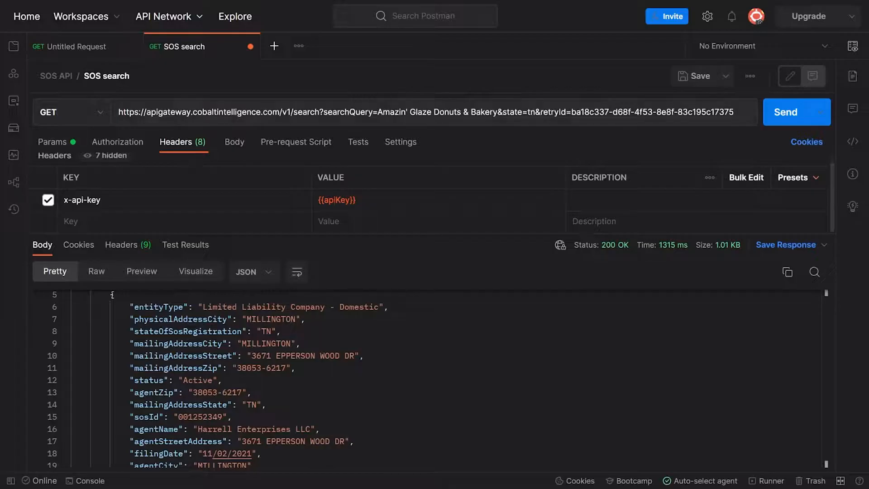
Send the SOS search for DONUTS A LA MODE INC in tx and start adding the retryId parameter.
{"action": "type", "text": "DONUTS A LA MODE INC"}
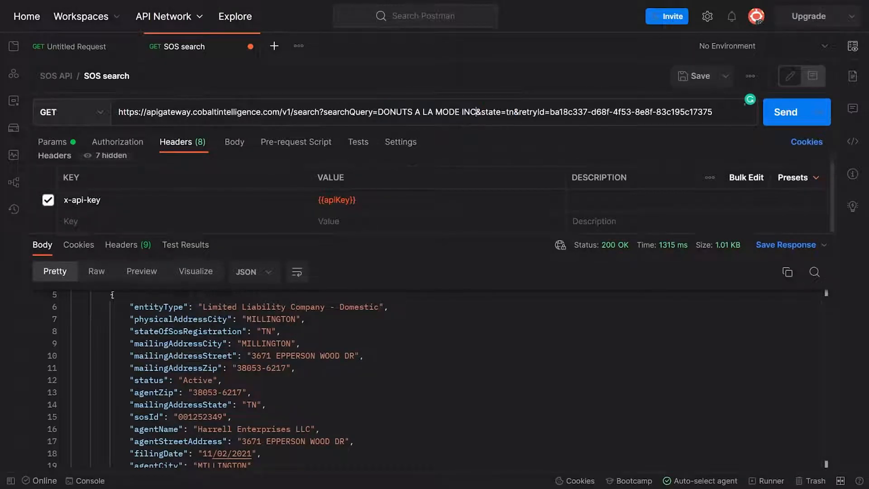
{"action": "double_click", "coordinate": [498, 112]}
{"action": "type", "text": "u"}
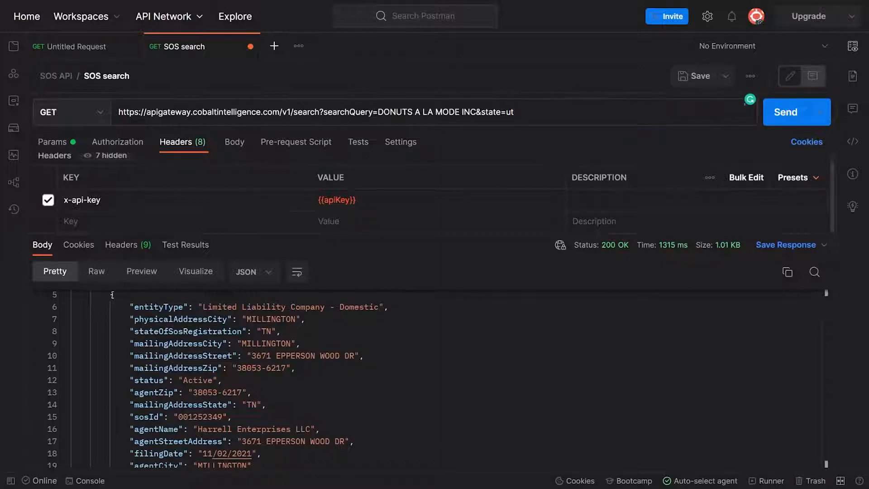
{"action": "left_click", "coordinate": [797, 111]}
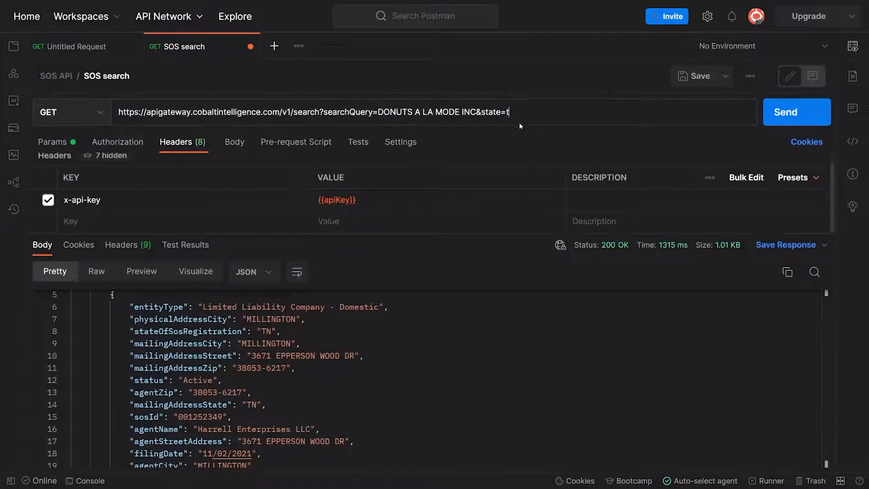
{"action": "left_click", "coordinate": [795, 112]}
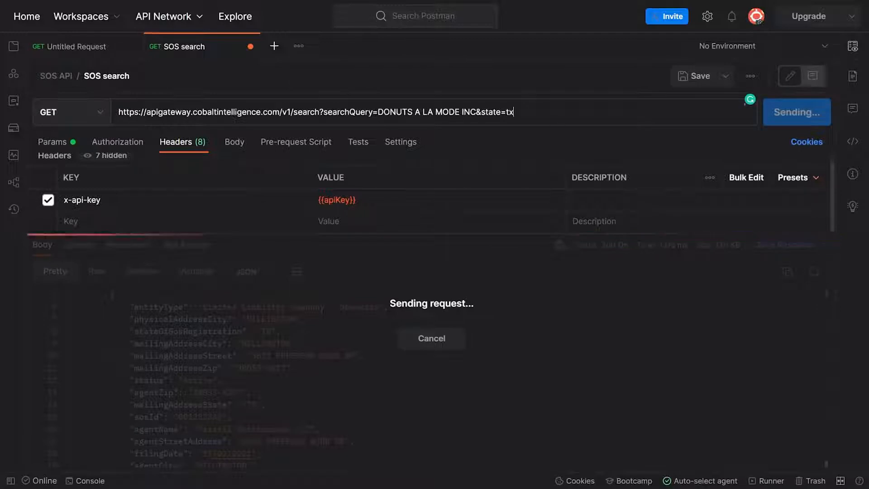
{"action": "type", "text": "&retryId="}
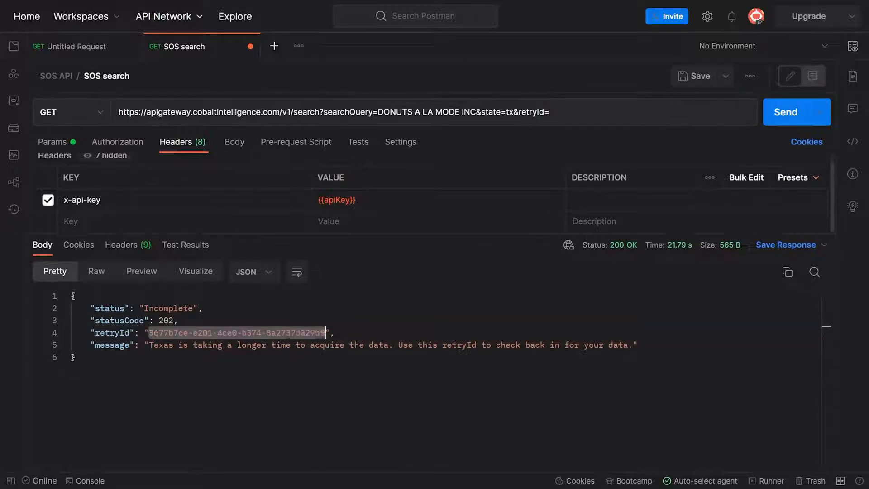
{"action": "left_click", "coordinate": [797, 111]}
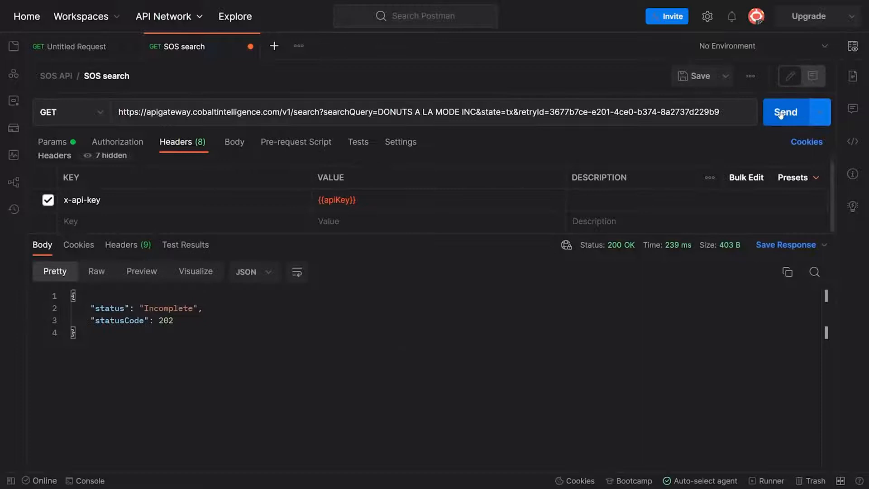
{"action": "left_click", "coordinate": [796, 112]}
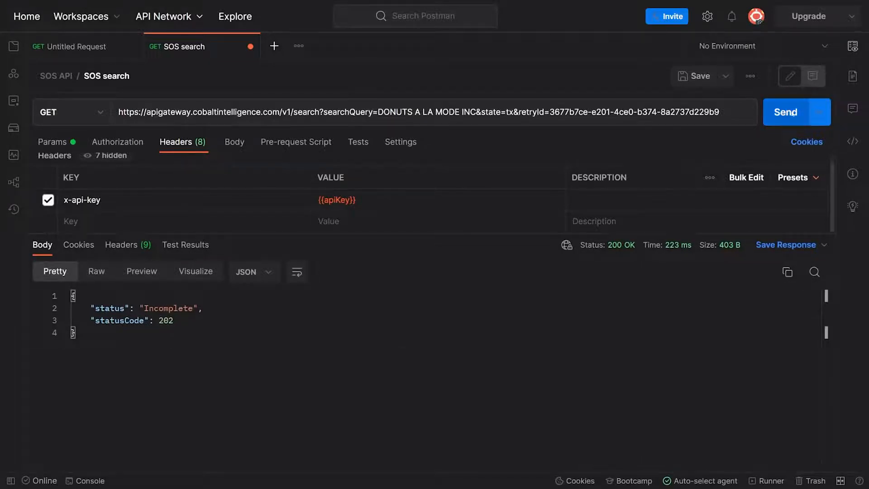
{"action": "left_click", "coordinate": [797, 112]}
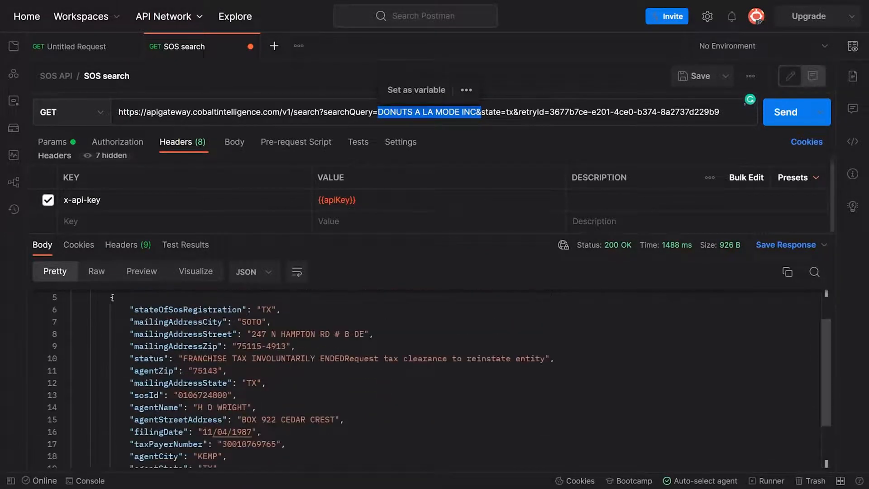
{"action": "scroll", "scroll_direction": "down", "scroll_amount": 3}
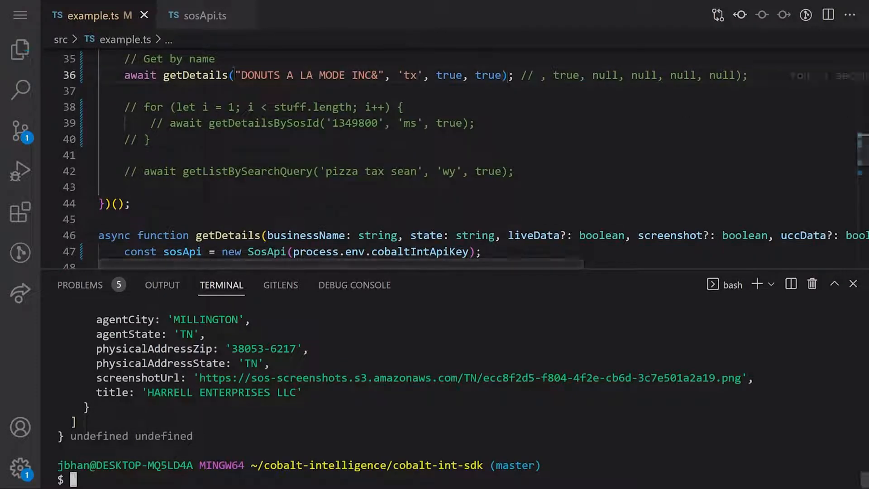
Run npm start and review the screenshot and uccData getDetails parameters while the Texas record prints.
{"action": "type", "text": "npm start"}
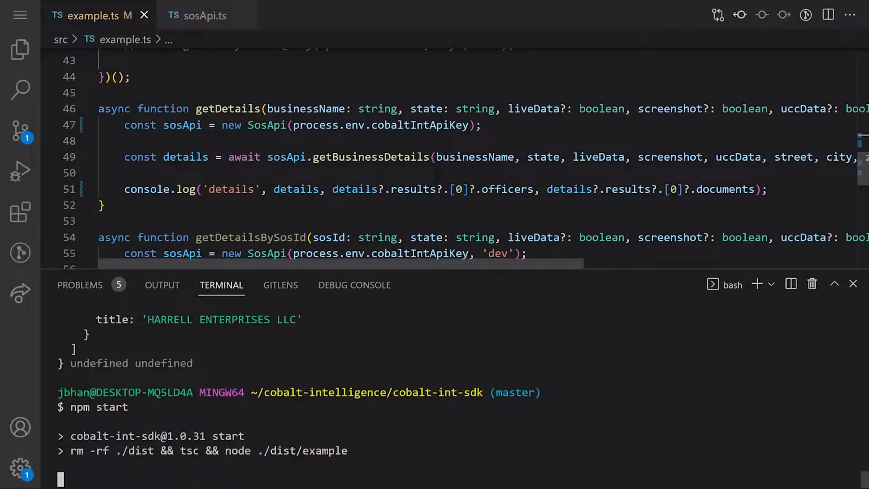
{"action": "left_click", "coordinate": [286, 125]}
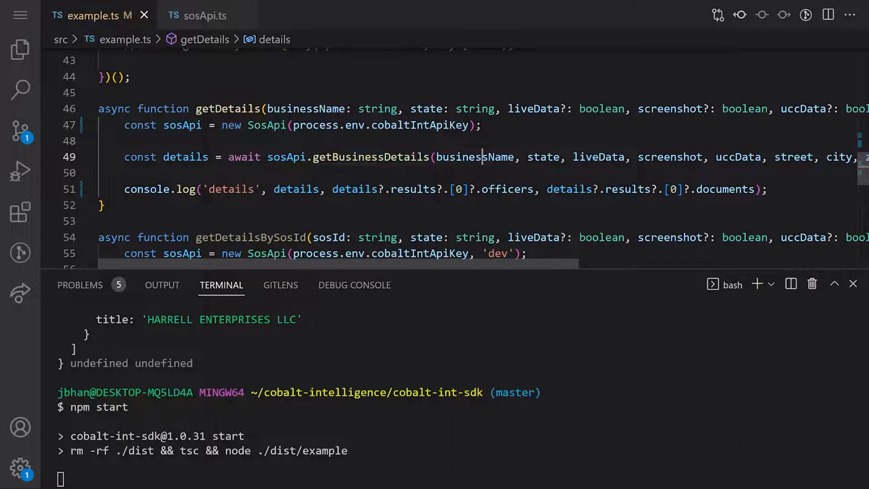
{"action": "double_click", "coordinate": [543, 156]}
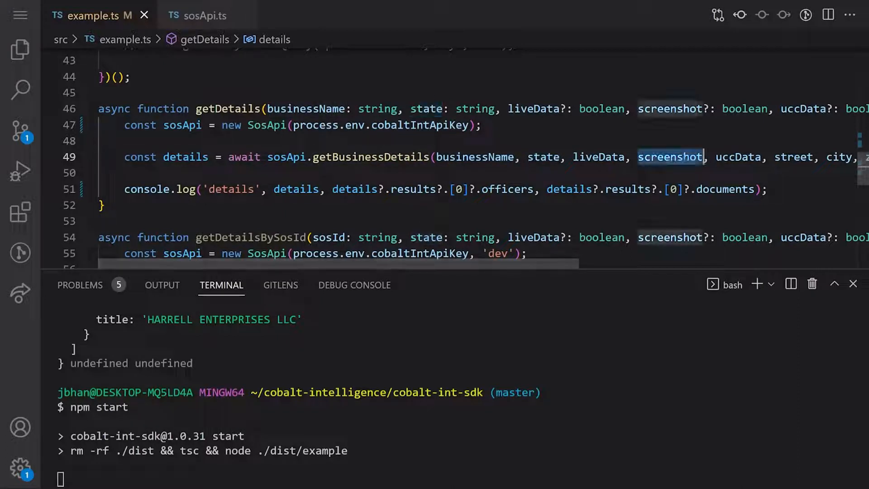
{"action": "double_click", "coordinate": [738, 157]}
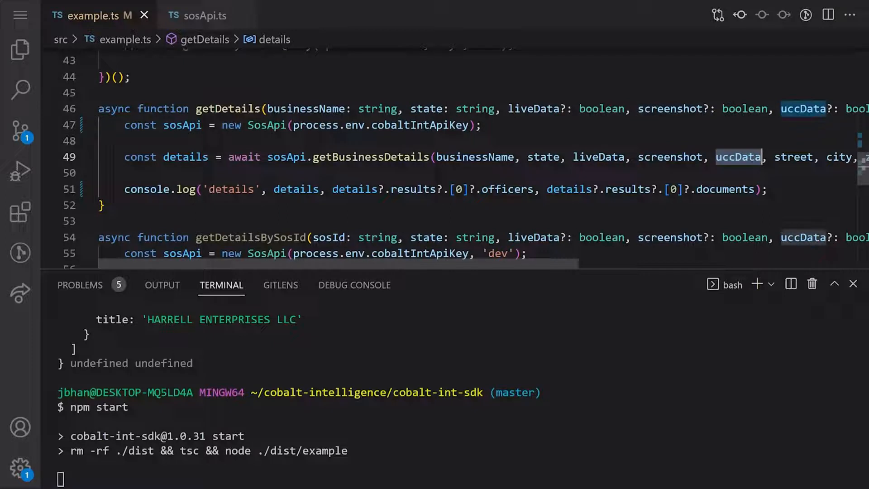
{"action": "scroll", "scroll_direction": "right", "scroll_amount": 3}
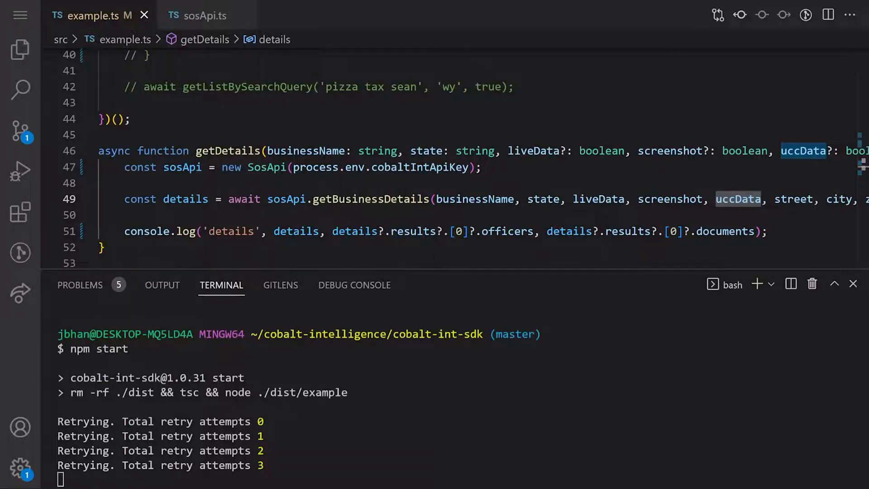
{"action": "scroll", "scroll_direction": "down", "scroll_amount": 3}
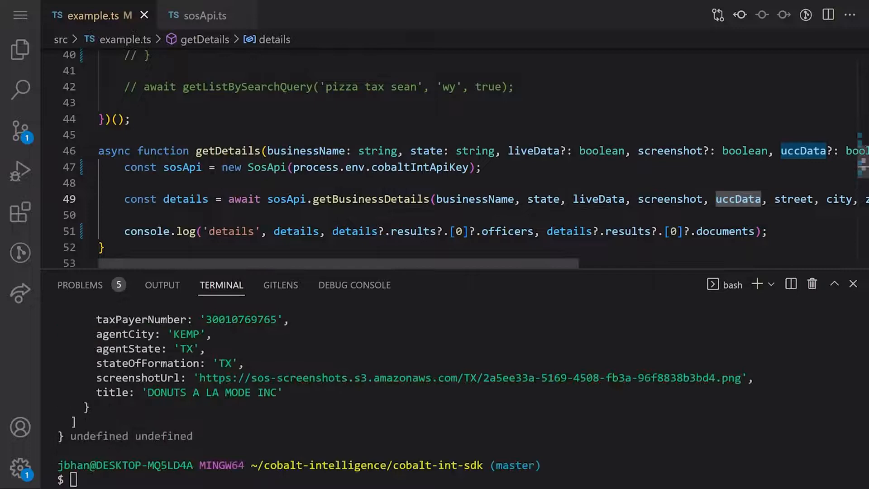